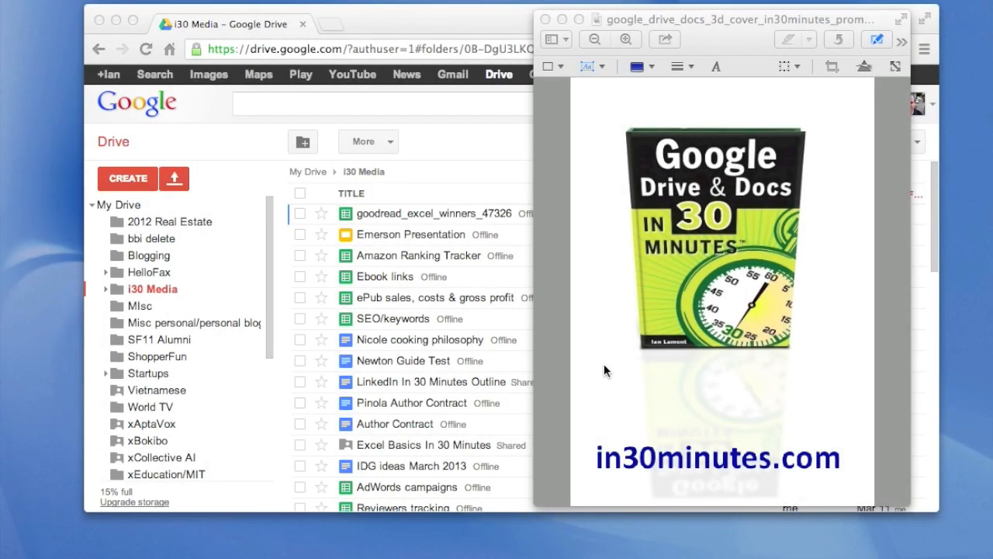
{"action": "mouse_move", "coordinate": [605, 311]}
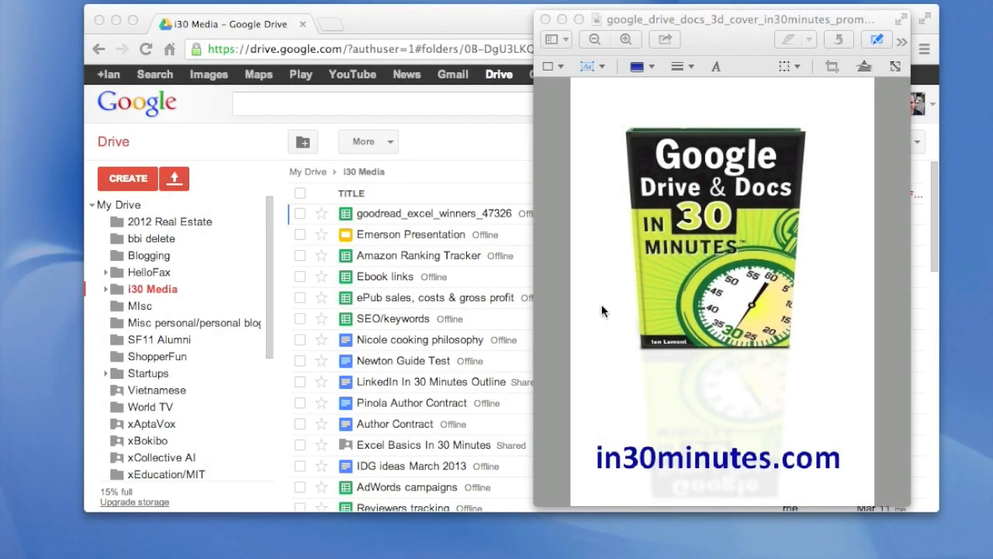
{"action": "mouse_move", "coordinate": [609, 395]}
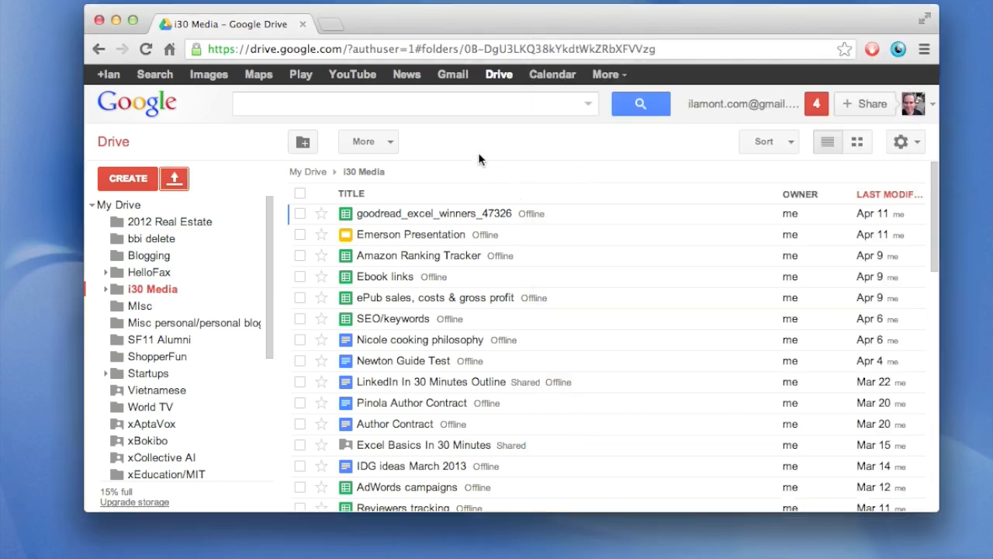
{"action": "mouse_move", "coordinate": [488, 155]}
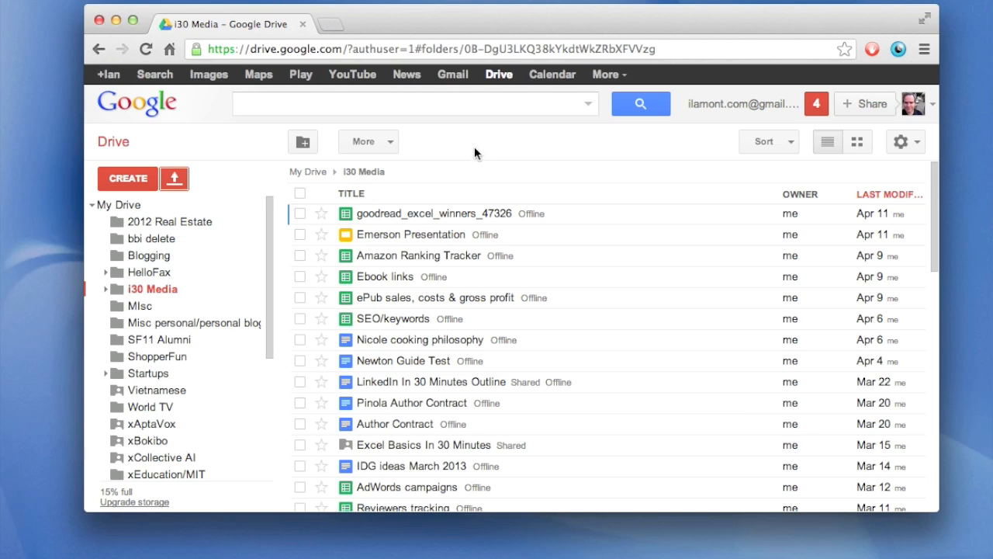
{"action": "mouse_move", "coordinate": [475, 165]}
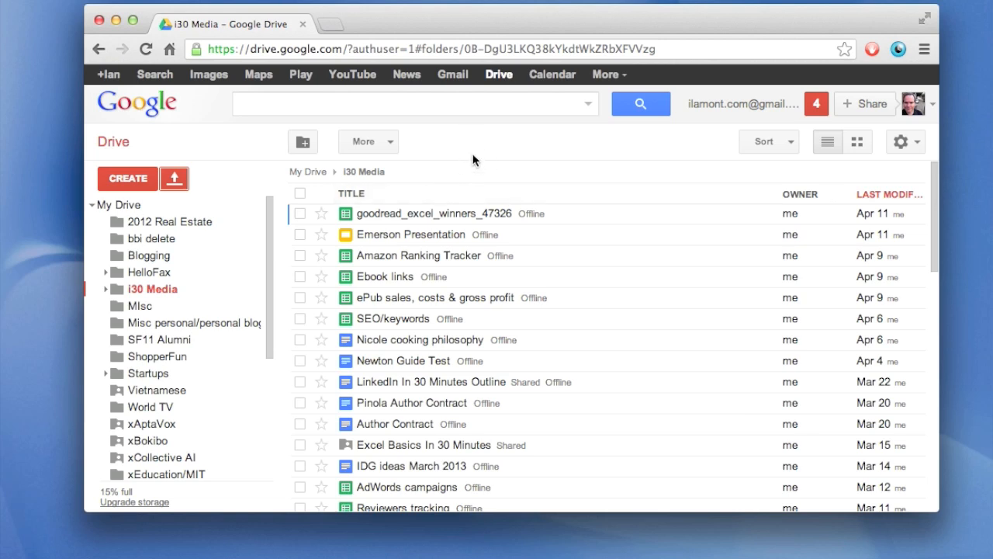
{"action": "mouse_move", "coordinate": [472, 146]}
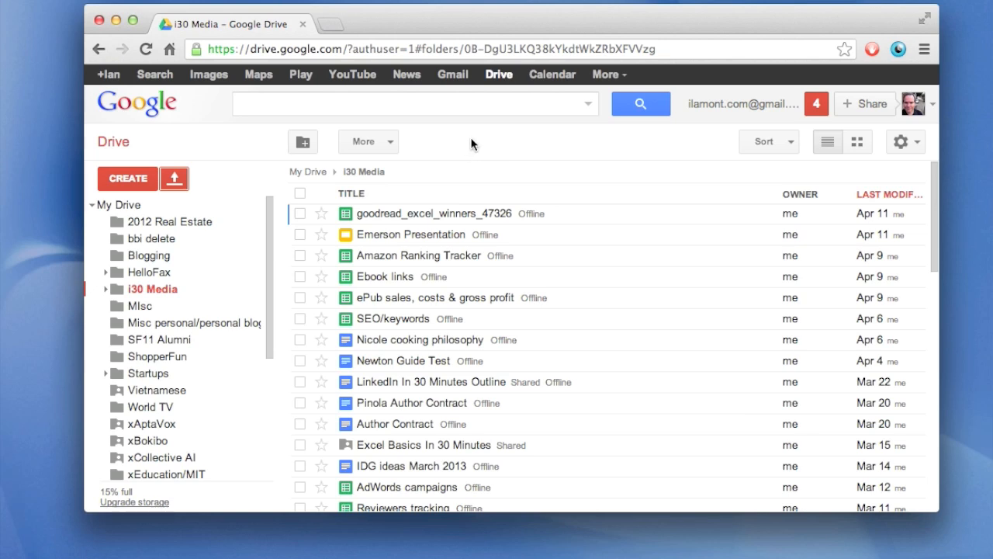
{"action": "mouse_move", "coordinate": [466, 144]}
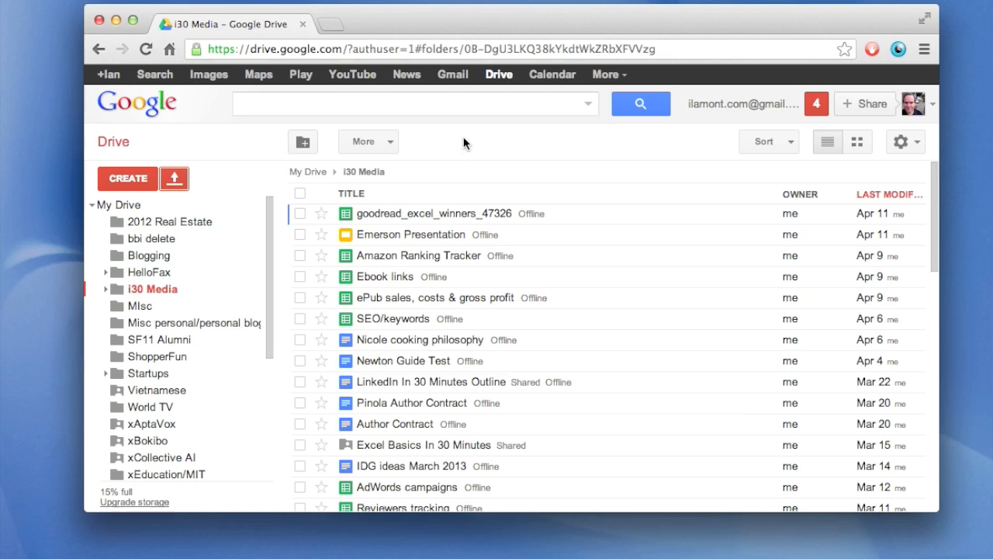
{"action": "mouse_move", "coordinate": [447, 174]}
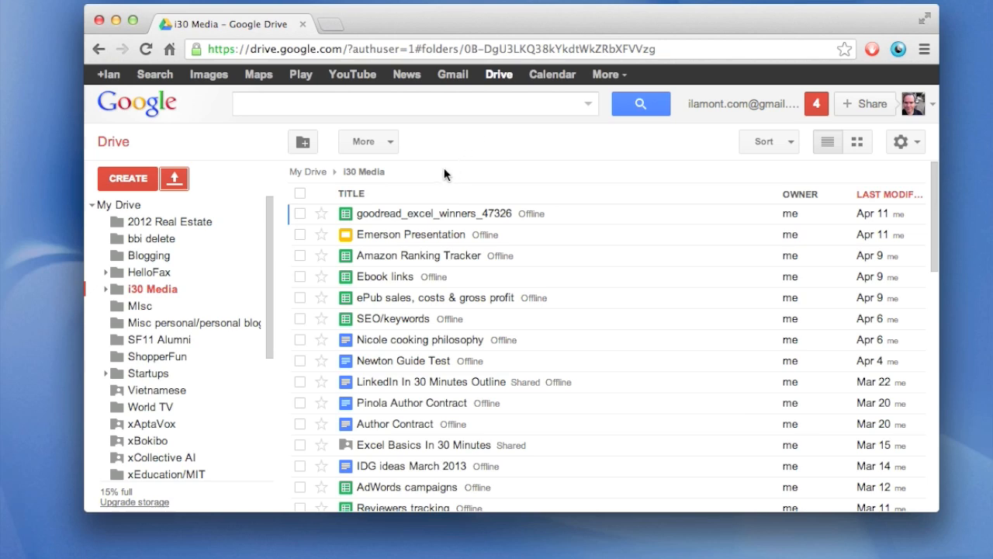
{"action": "mouse_move", "coordinate": [512, 169]}
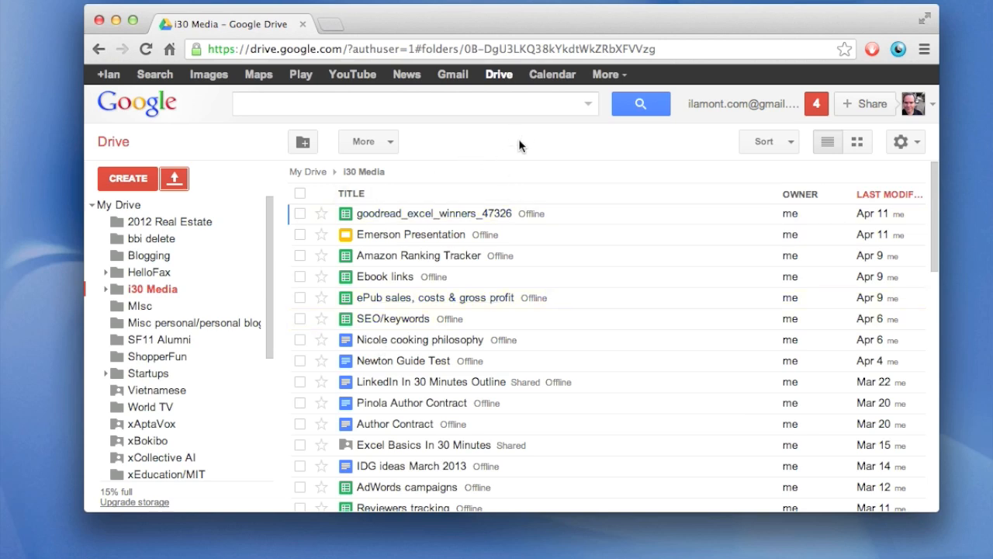
{"action": "mouse_move", "coordinate": [487, 139]}
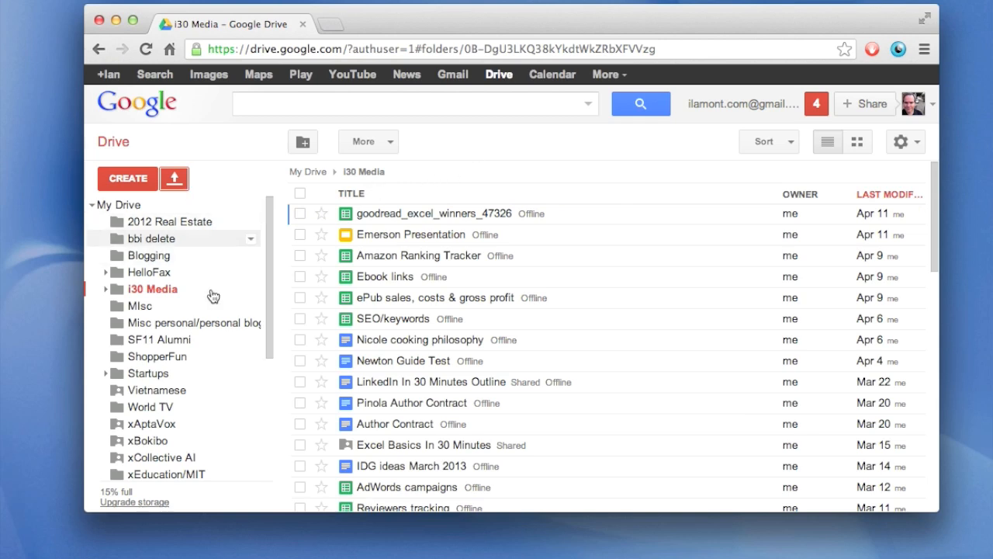
{"action": "mouse_move", "coordinate": [183, 273]}
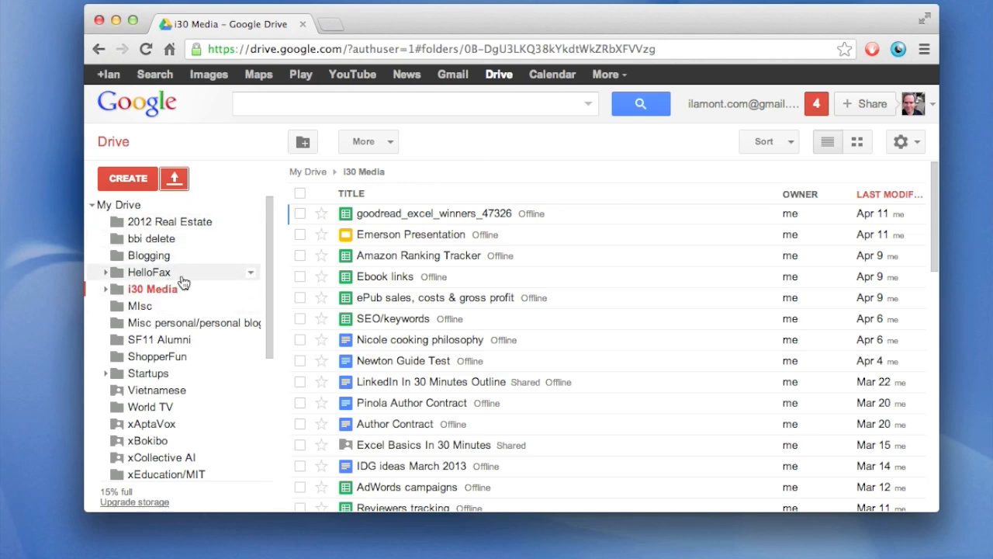
{"action": "mouse_move", "coordinate": [174, 179]}
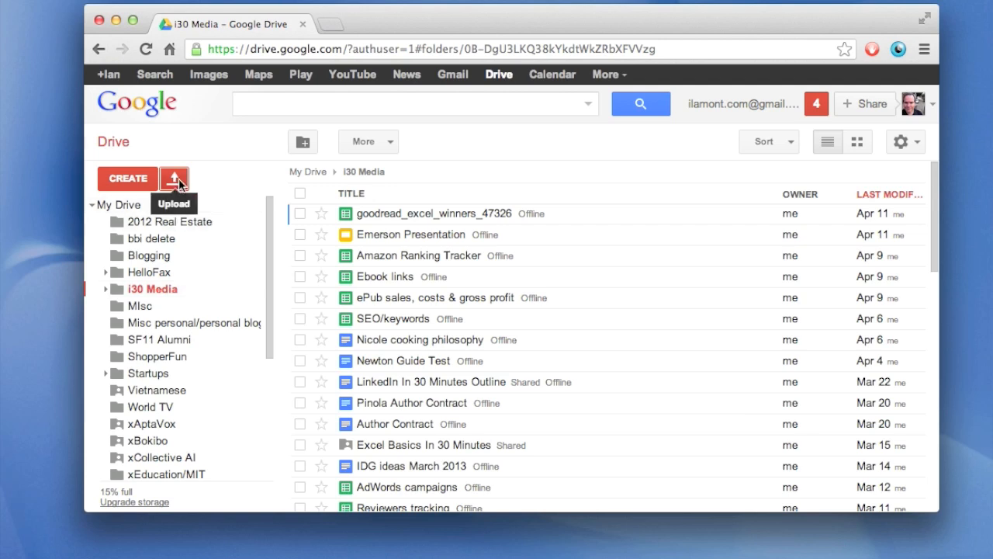
- Upload case_questions_marketing.pdf into the i30 Media folder via Upload > Files, searching 'case_questions'
{"action": "left_click", "coordinate": [174, 178]}
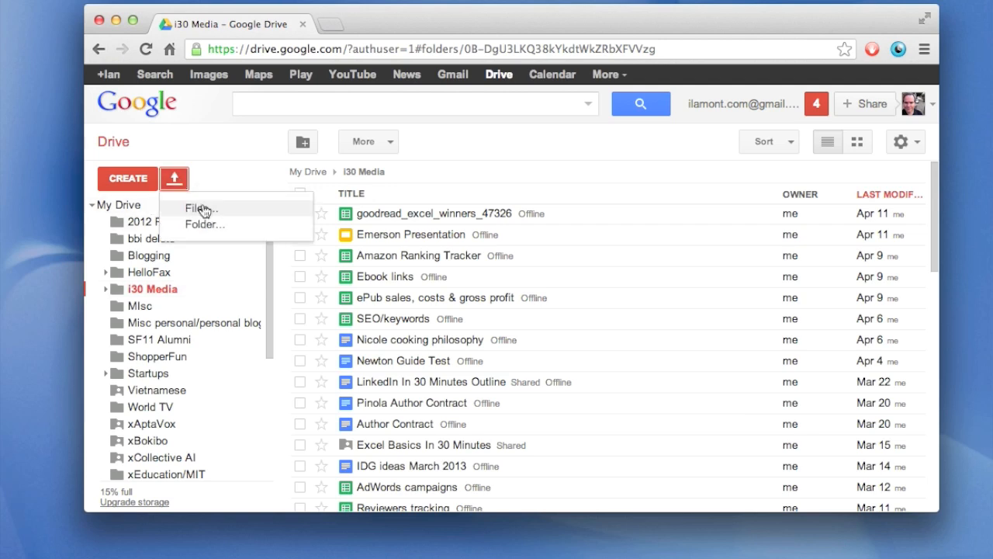
{"action": "left_click", "coordinate": [199, 208]}
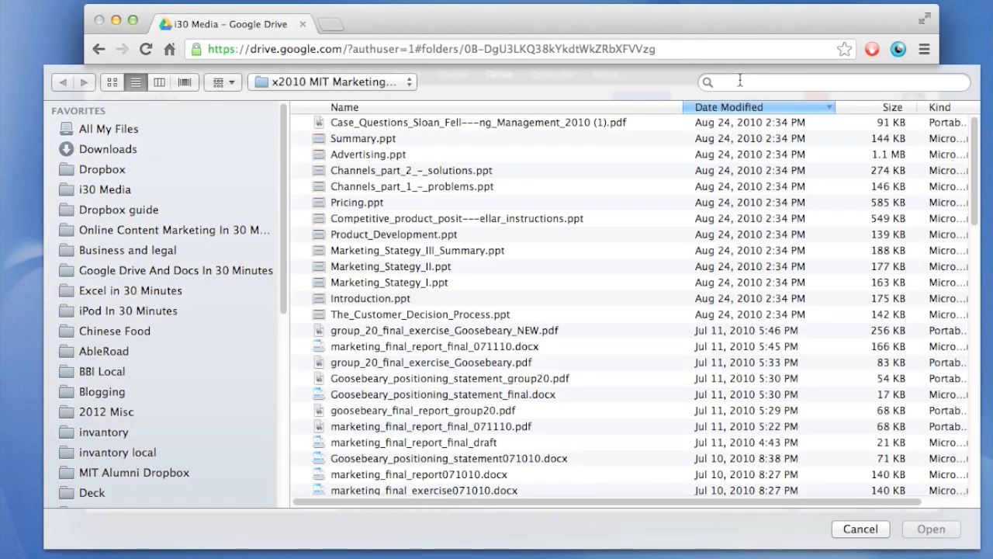
{"action": "type", "text": "case_q"}
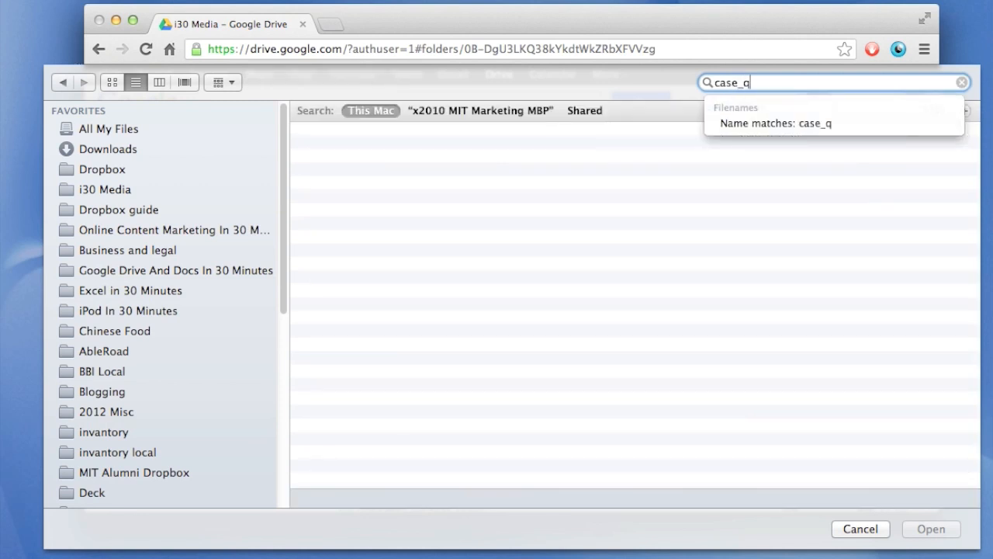
{"action": "type", "text": "uestions"}
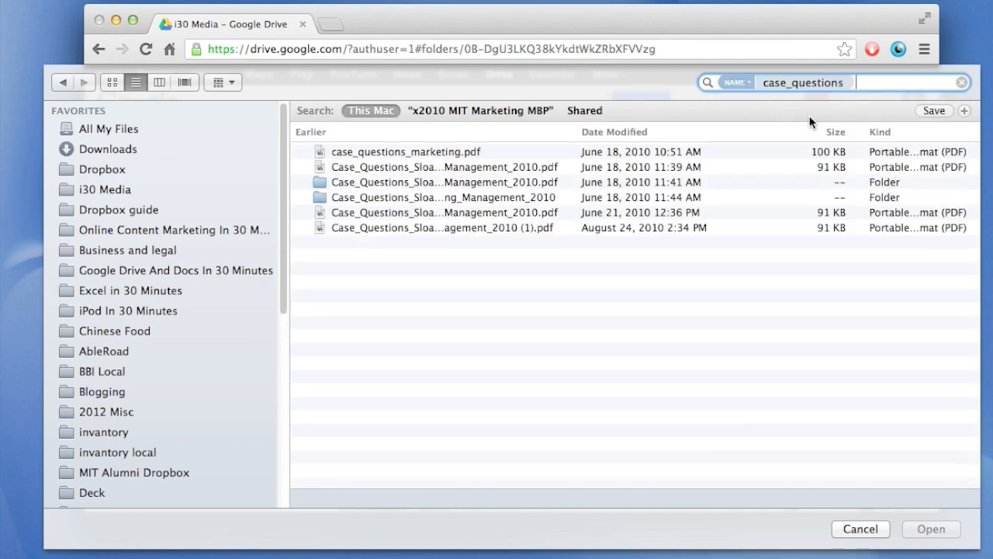
{"action": "left_click", "coordinate": [405, 152]}
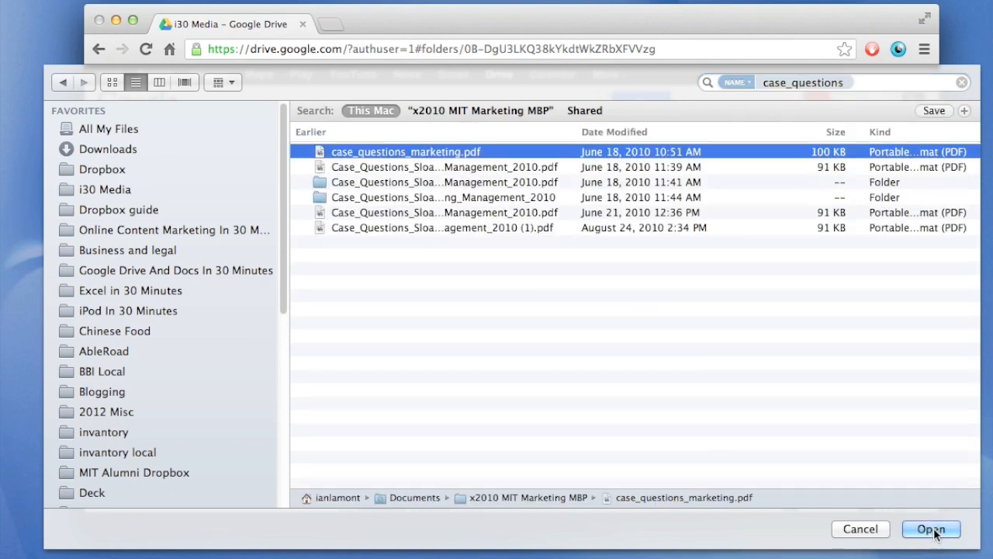
{"action": "left_click", "coordinate": [931, 528]}
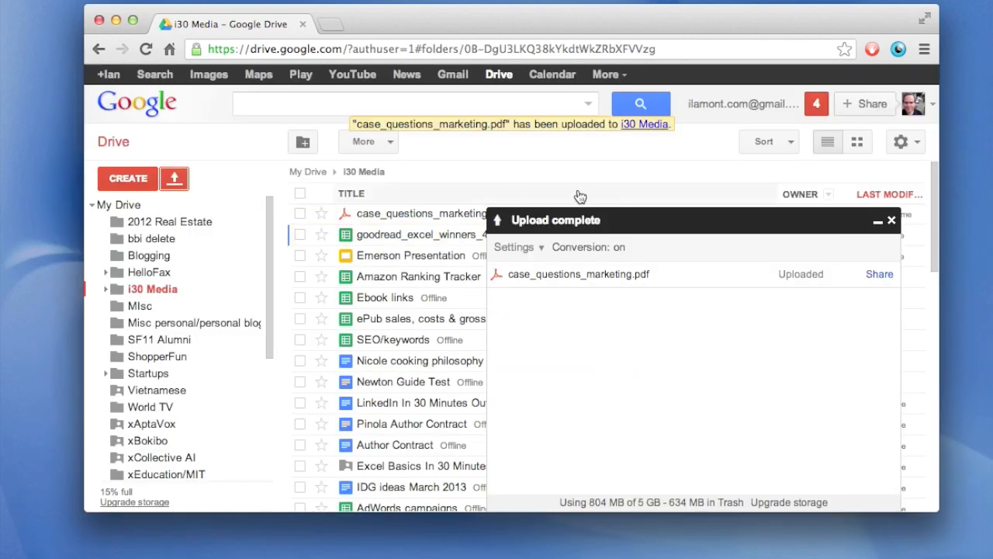
- Open case_questions_marketing.pdf in the Drive preview viewer
{"action": "left_click", "coordinate": [891, 220]}
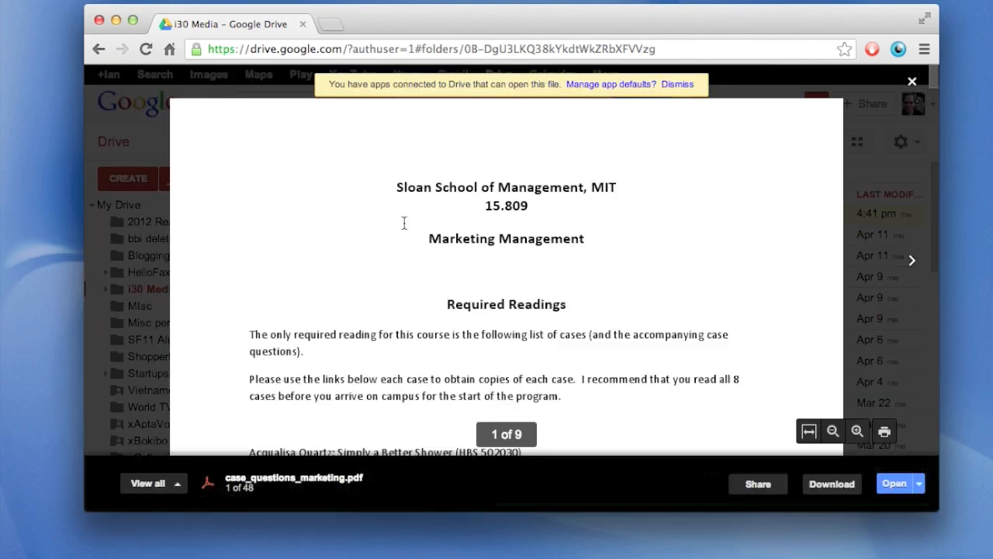
{"action": "mouse_move", "coordinate": [939, 247]}
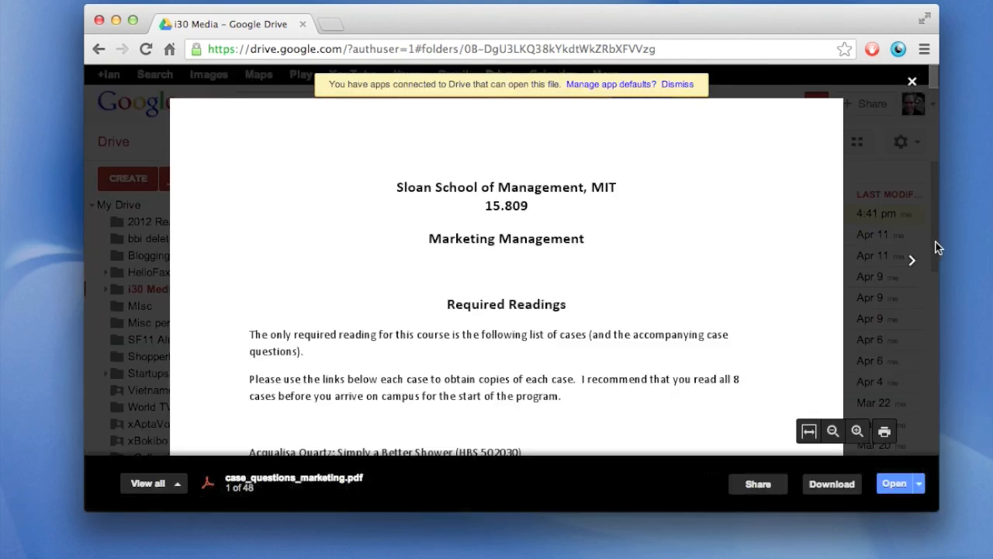
- Page through the PDF preview and close it to return to the i30 Media listing
{"action": "scroll", "scroll_direction": "down", "scroll_amount": 3}
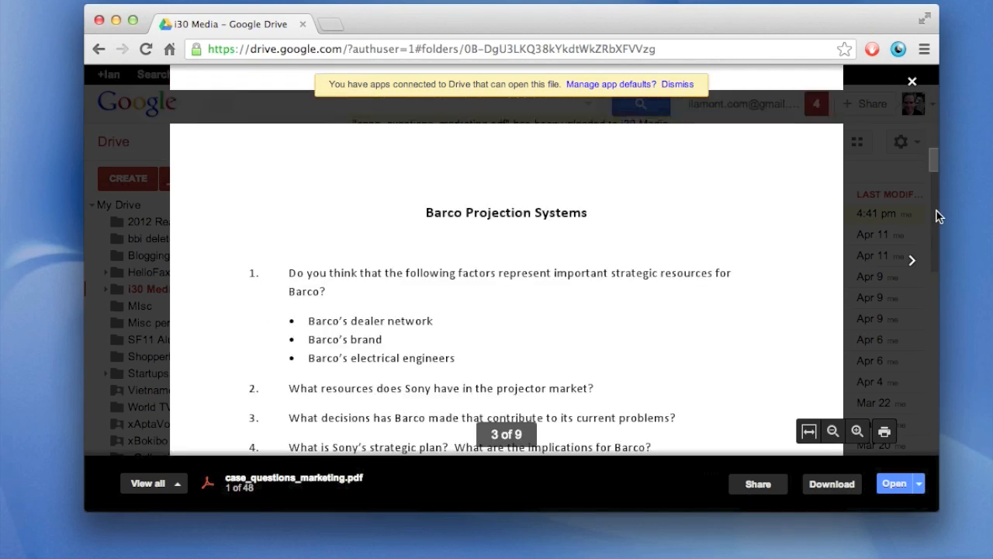
{"action": "scroll", "scroll_direction": "down", "scroll_amount": 3}
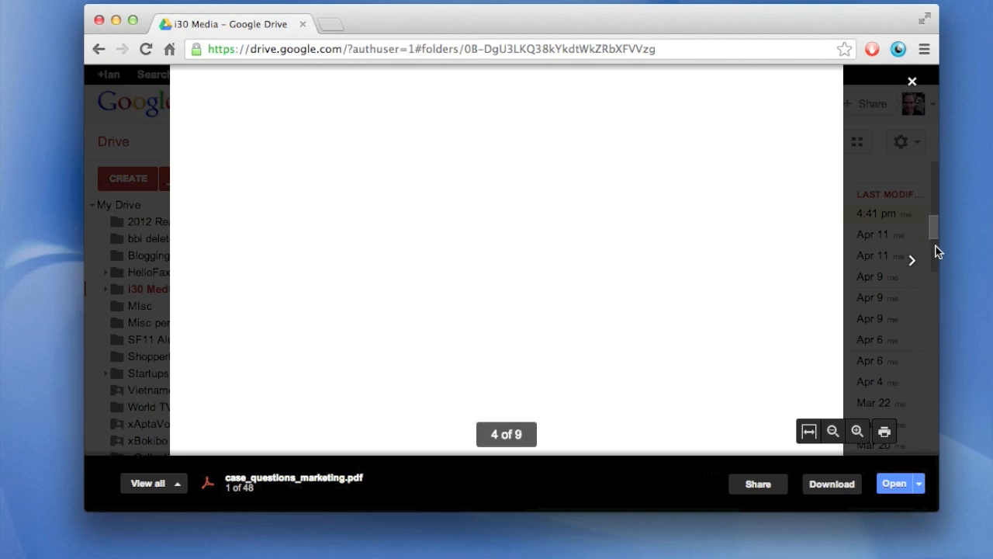
{"action": "scroll", "scroll_direction": "down", "scroll_amount": 3}
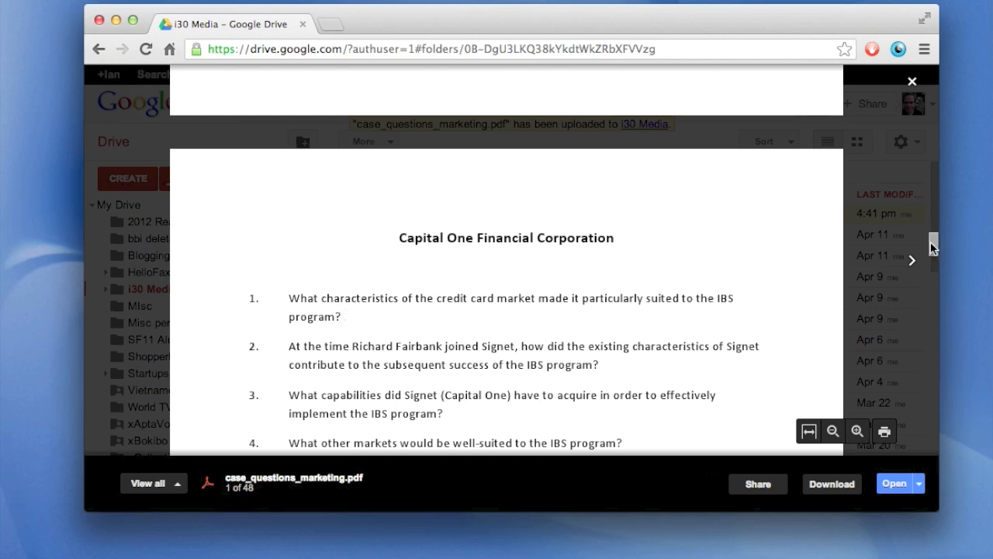
{"action": "scroll", "scroll_direction": "down", "scroll_amount": 3}
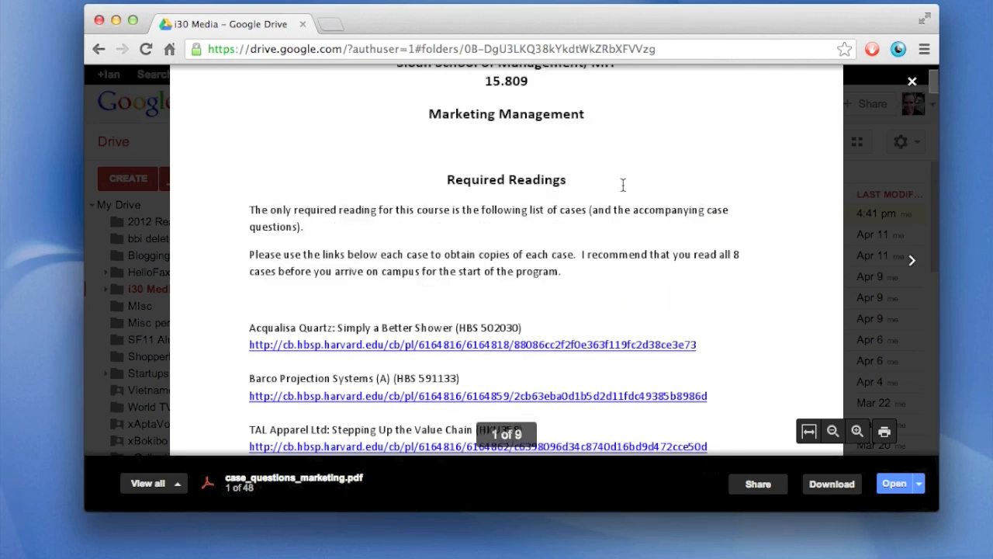
{"action": "left_click", "coordinate": [913, 81]}
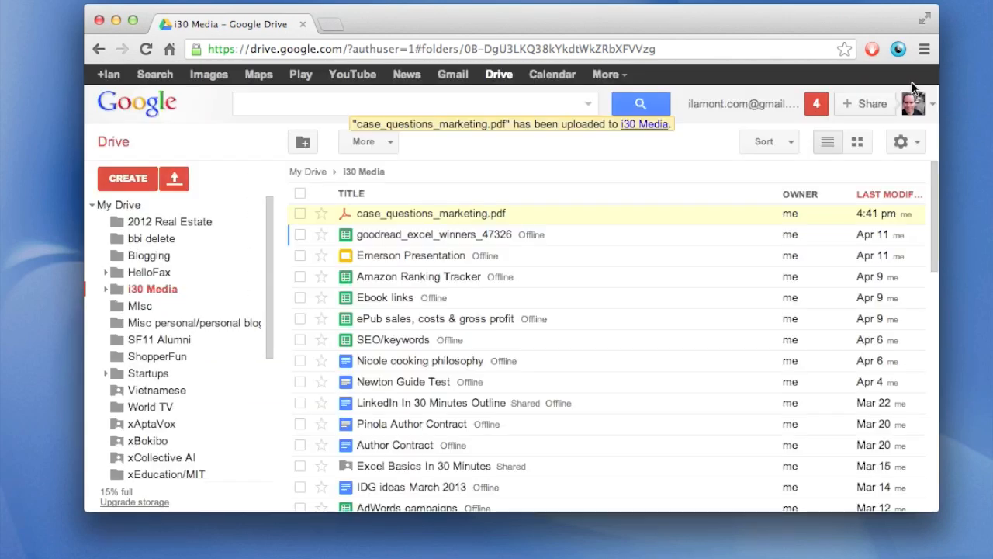
{"action": "mouse_move", "coordinate": [584, 211]}
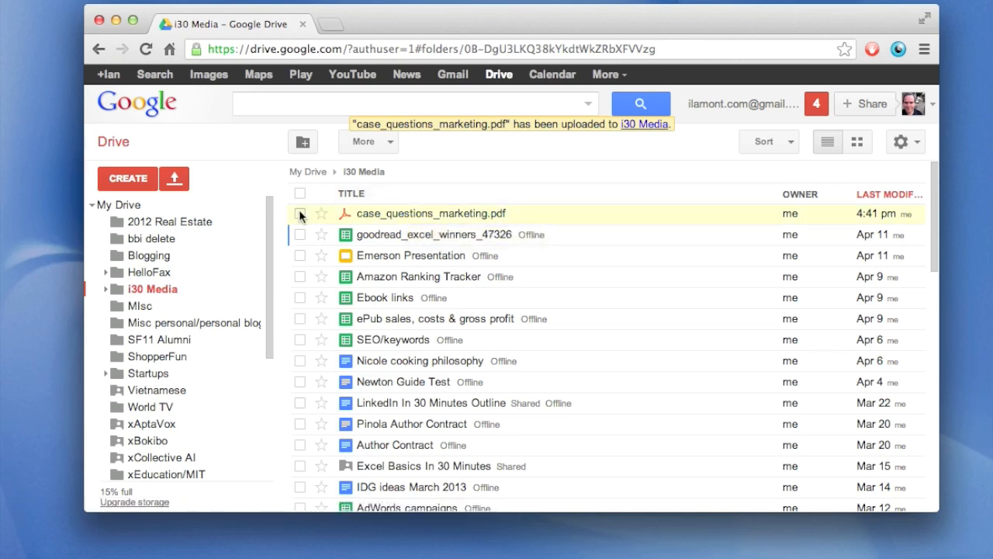
- Open the selected case_questions_marketing.pdf with Google Docs via More > Open with
{"action": "left_click", "coordinate": [301, 214]}
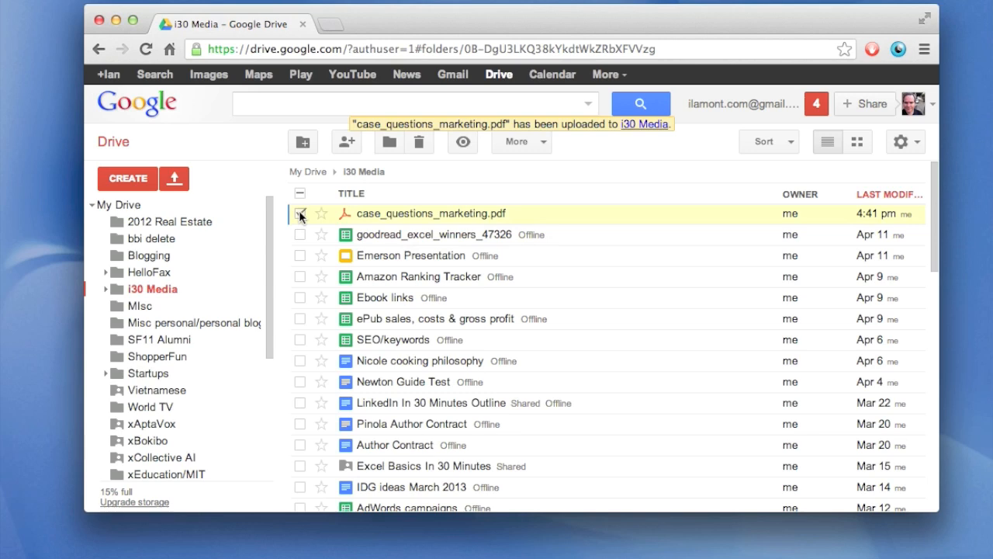
{"action": "left_click", "coordinate": [521, 141]}
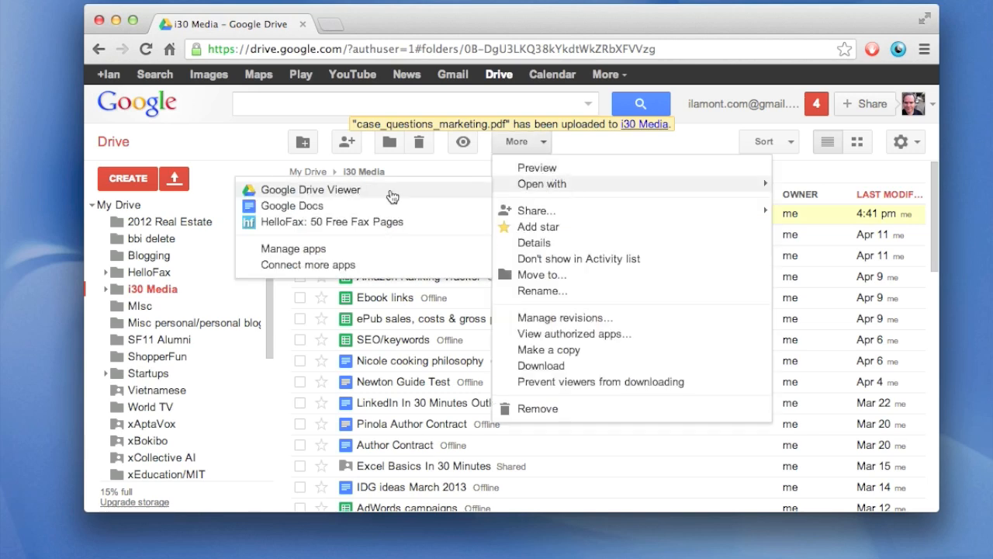
{"action": "left_click", "coordinate": [292, 205]}
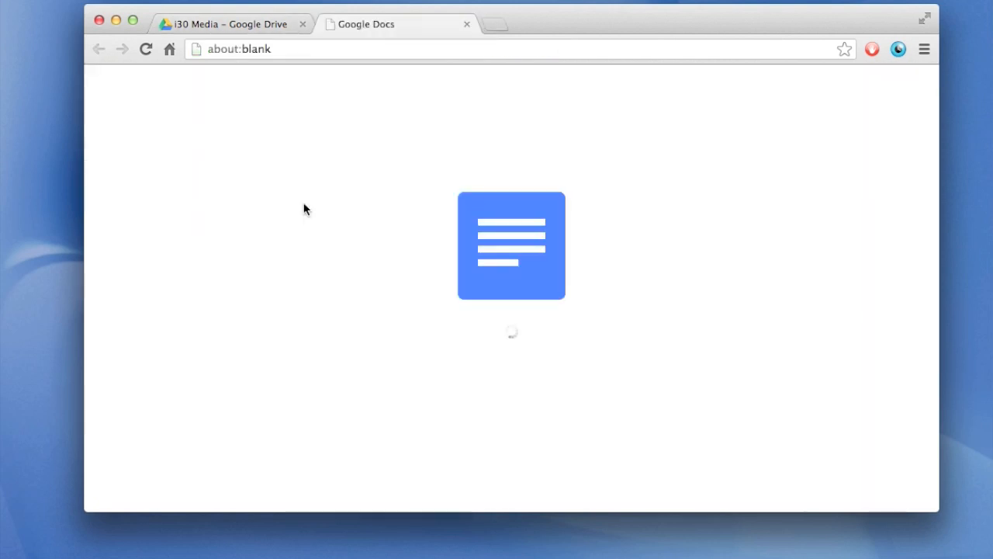
{"action": "mouse_move", "coordinate": [413, 243]}
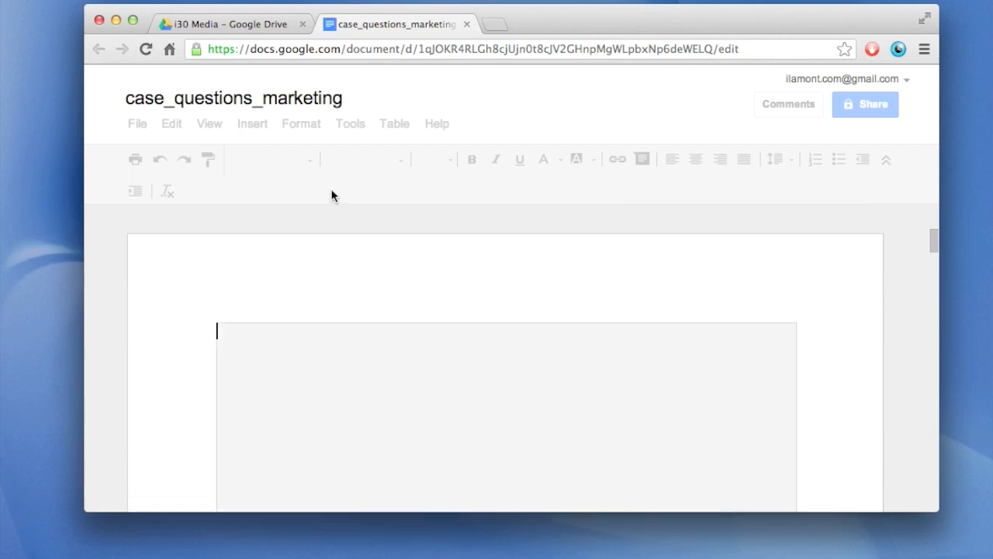
{"action": "mouse_move", "coordinate": [473, 341]}
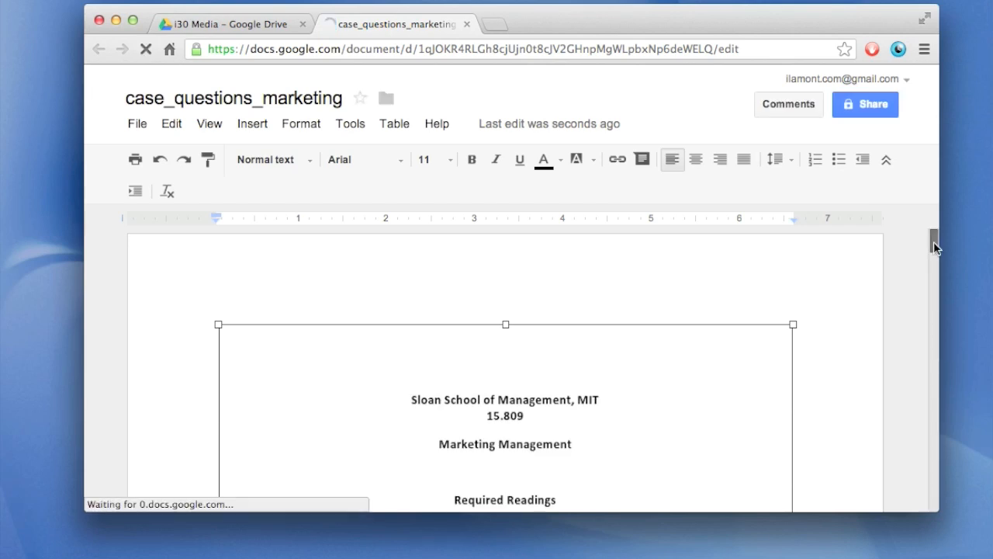
- Scroll down through the converted document's Marketing Management required readings text
{"action": "scroll", "scroll_direction": "down", "scroll_amount": 3}
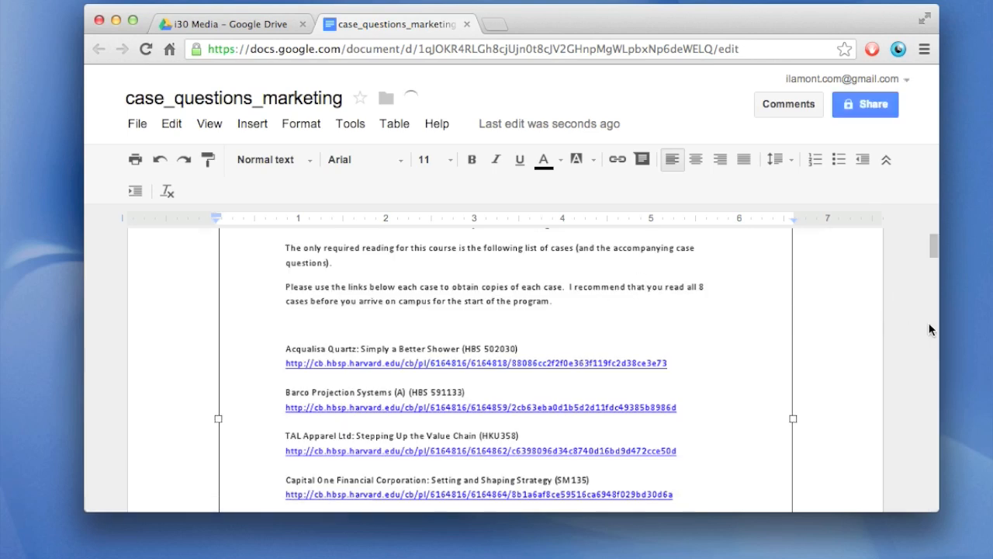
{"action": "scroll", "scroll_direction": "down", "scroll_amount": 3}
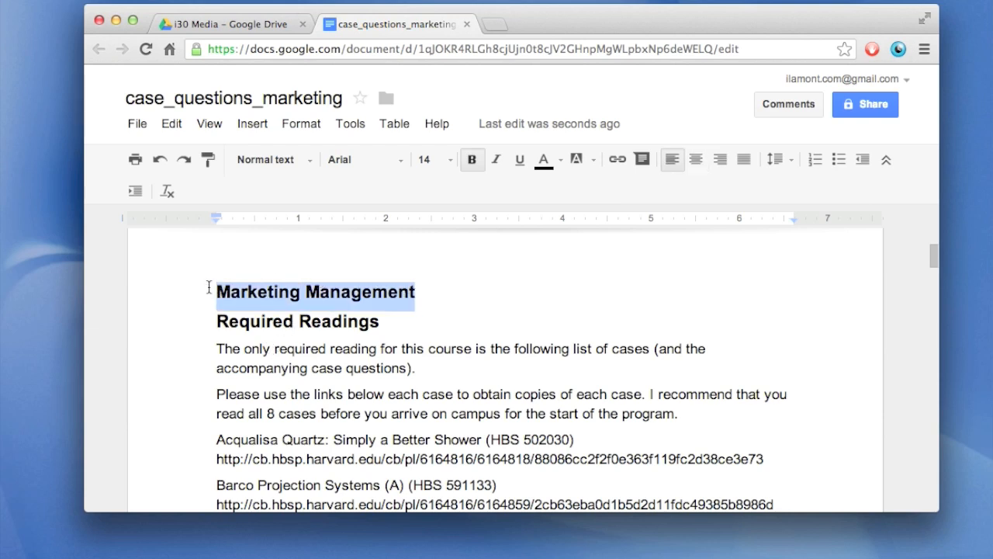
- Delete the Marketing Management heading and write 'Here are my notes', then check the File menu
{"action": "key", "text": "Backspace"}
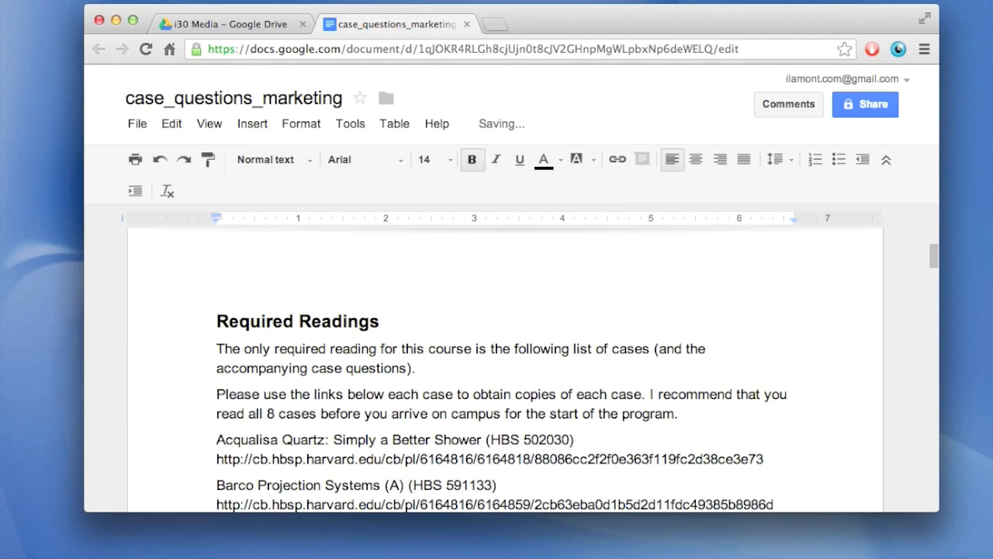
{"action": "type", "text": "He"}
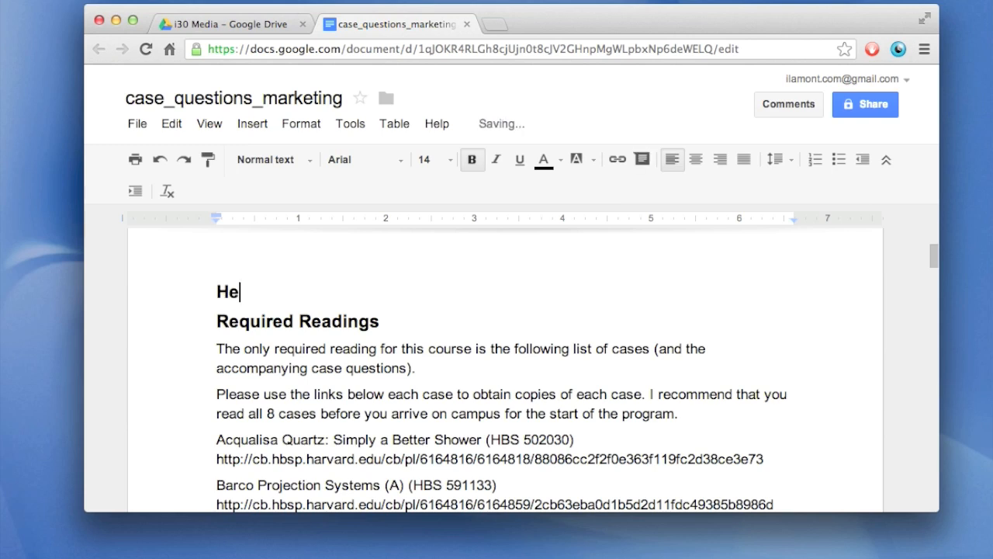
{"action": "type", "text": "re are my notes"}
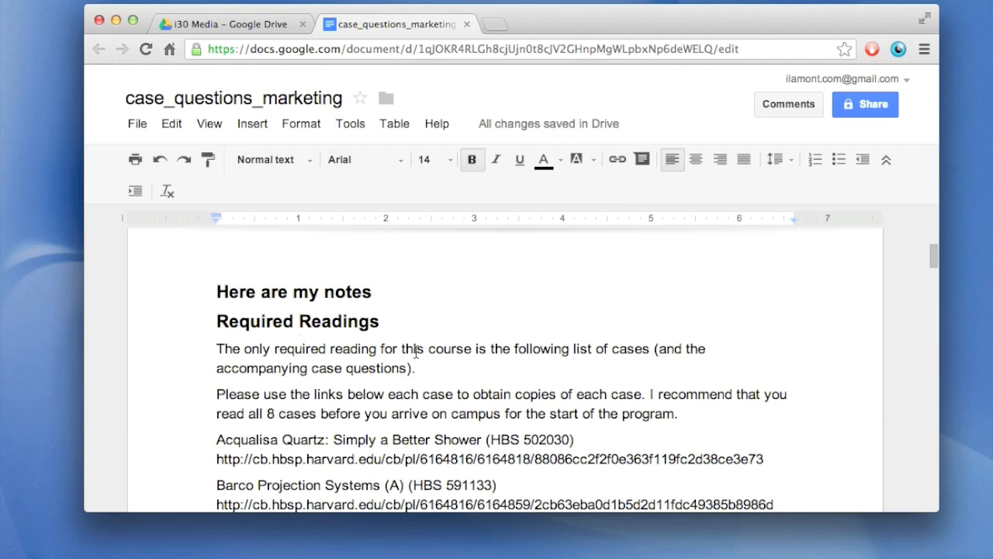
{"action": "left_click", "coordinate": [373, 292]}
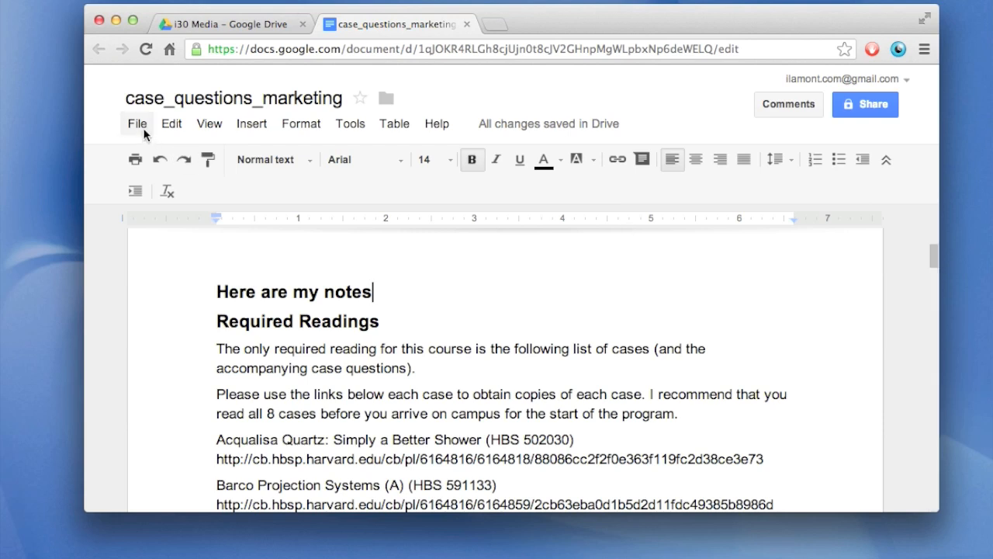
{"action": "left_click", "coordinate": [137, 124]}
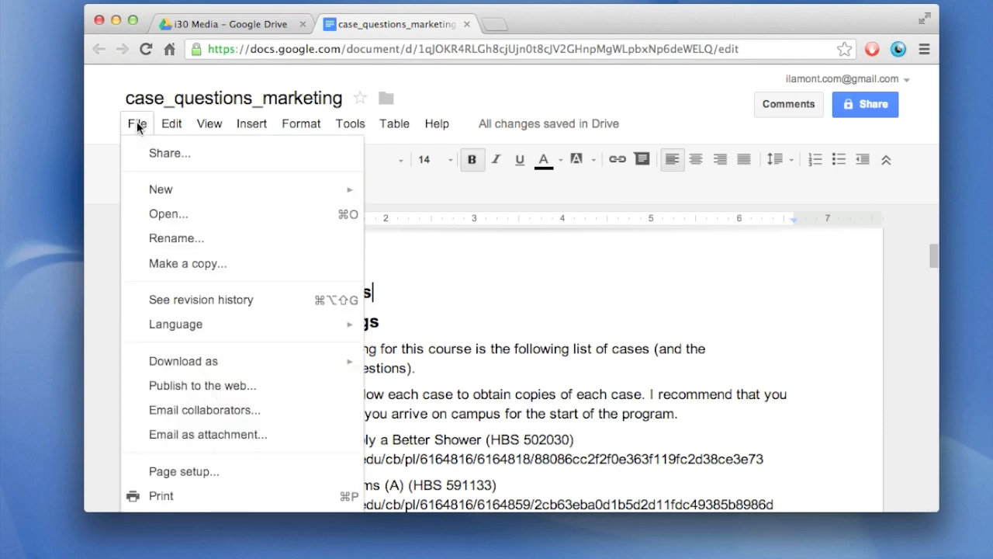
{"action": "mouse_move", "coordinate": [183, 360]}
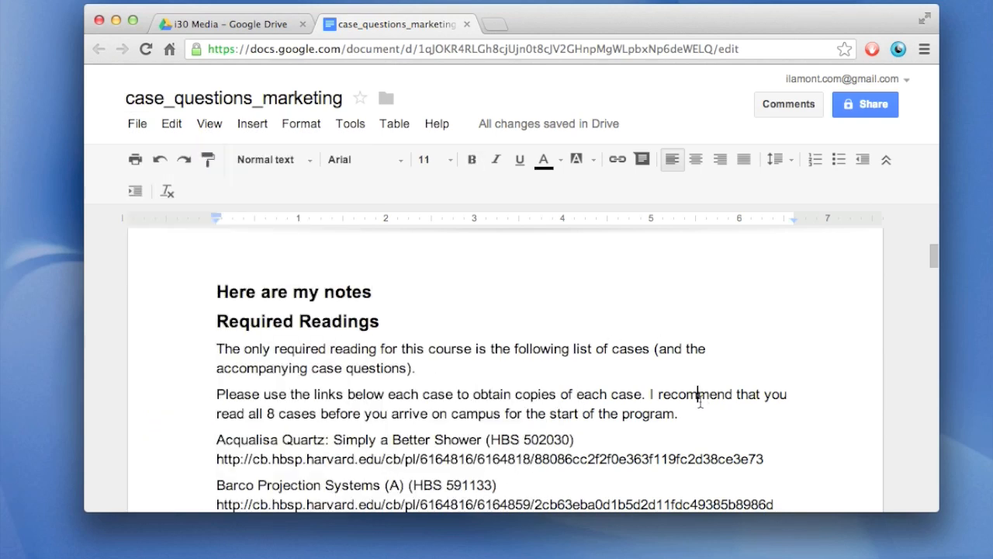
{"action": "mouse_move", "coordinate": [934, 260]}
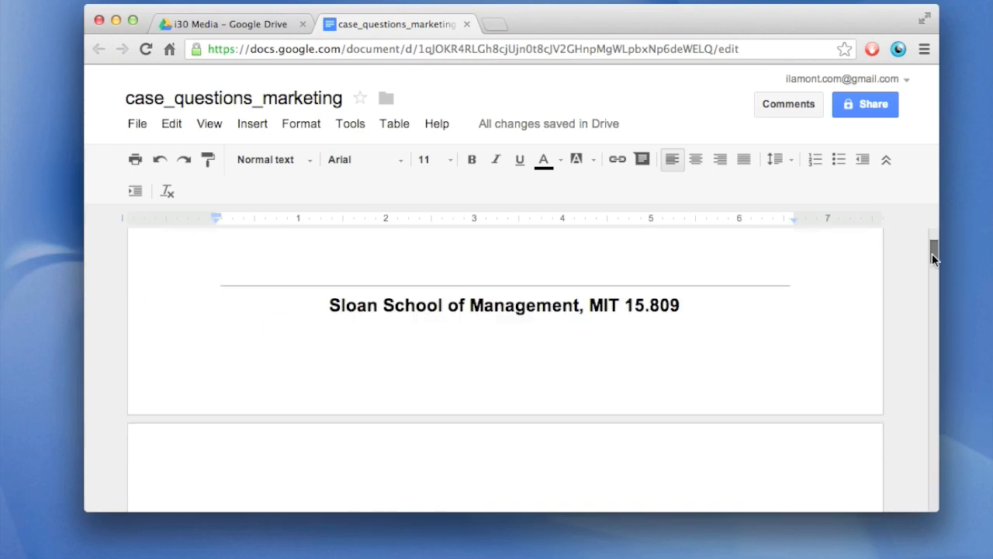
{"action": "scroll", "scroll_direction": "down", "scroll_amount": 3}
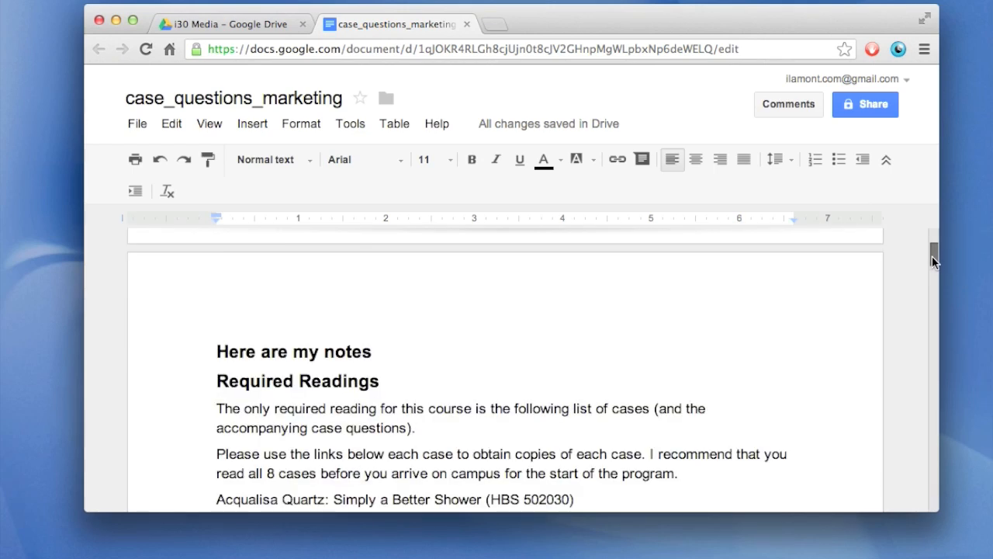
{"action": "scroll", "scroll_direction": "down", "scroll_amount": 3}
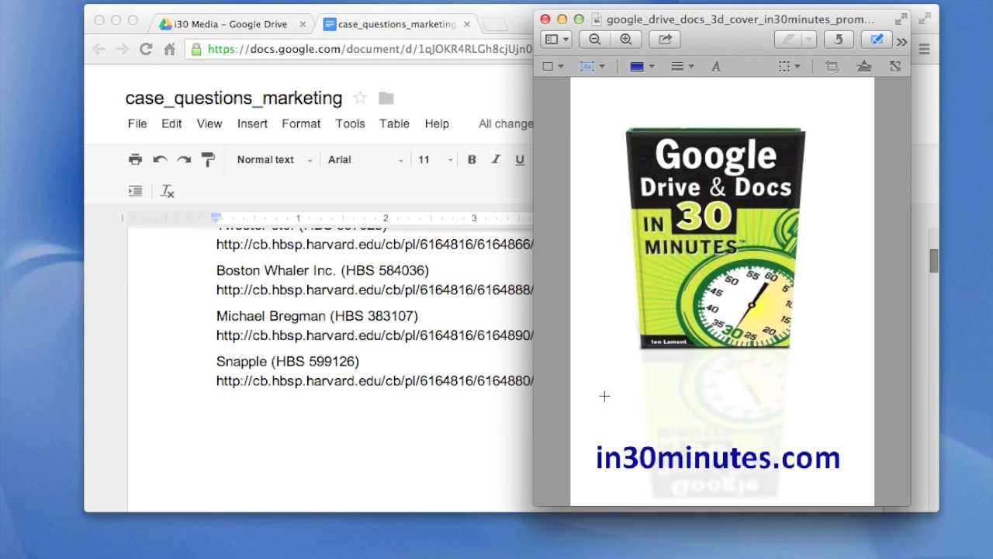
{"action": "mouse_move", "coordinate": [577, 379]}
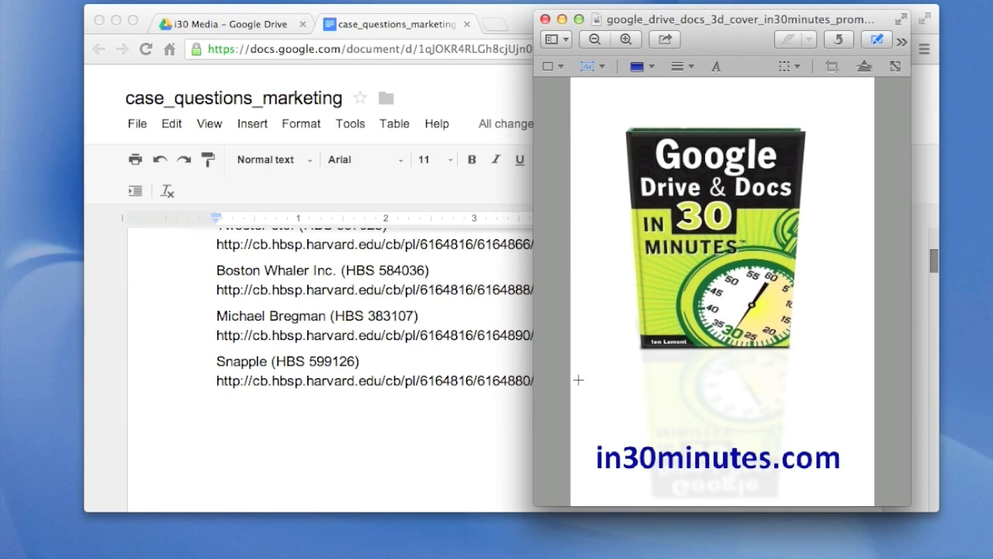
{"action": "mouse_move", "coordinate": [555, 321]}
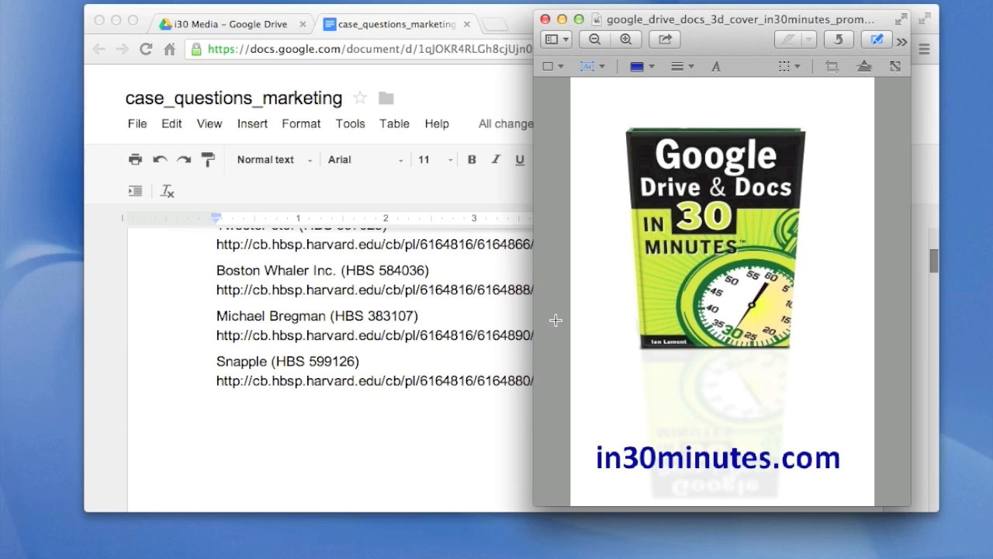
{"action": "mouse_move", "coordinate": [556, 317]}
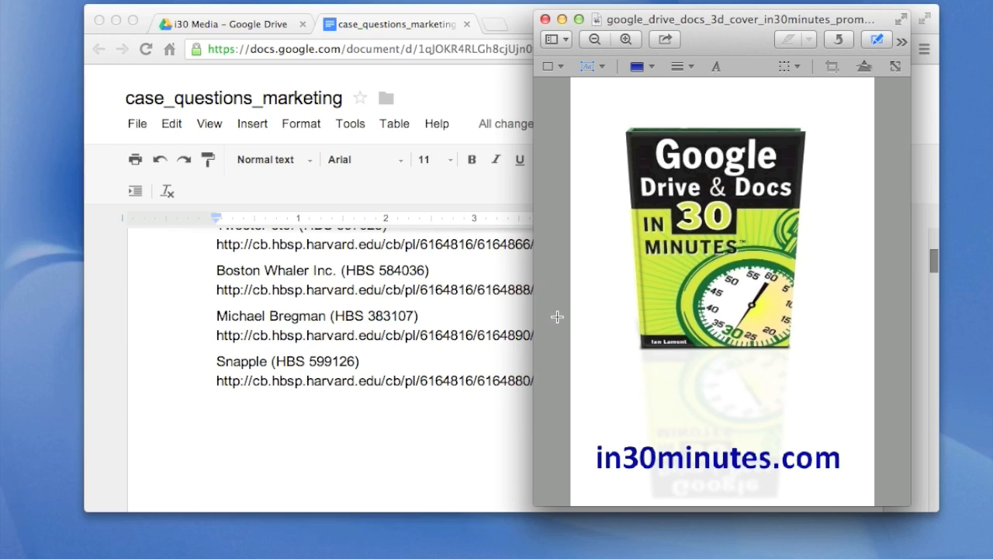
{"action": "mouse_move", "coordinate": [546, 462]}
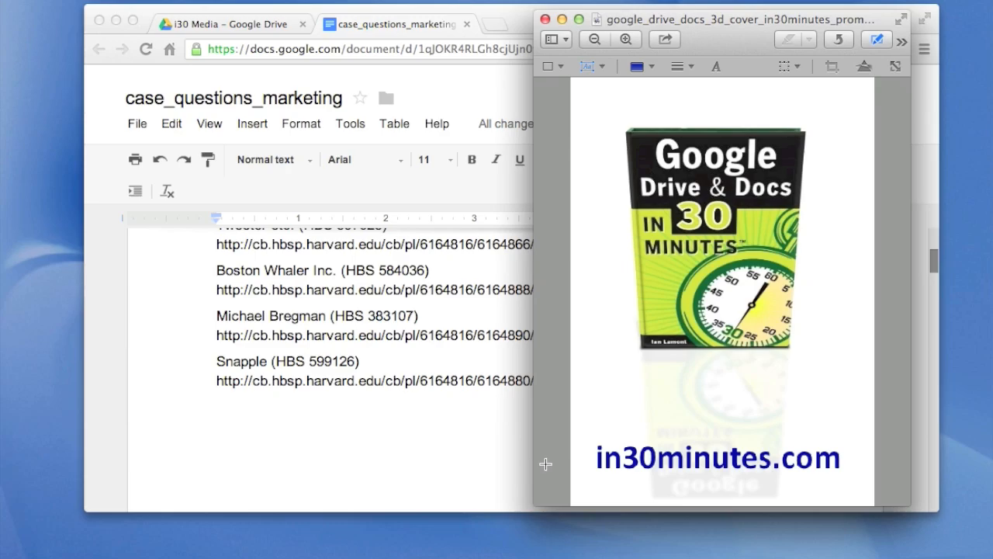